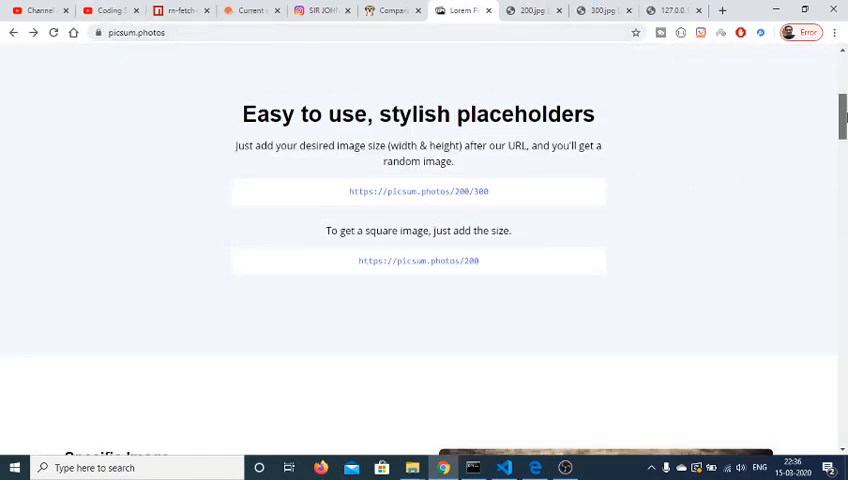
Expand the Emmet ! shorthand into a full HTML5 skeleton in index.html.
{"action": "scroll", "scroll_direction": "up", "scroll_amount": 3}
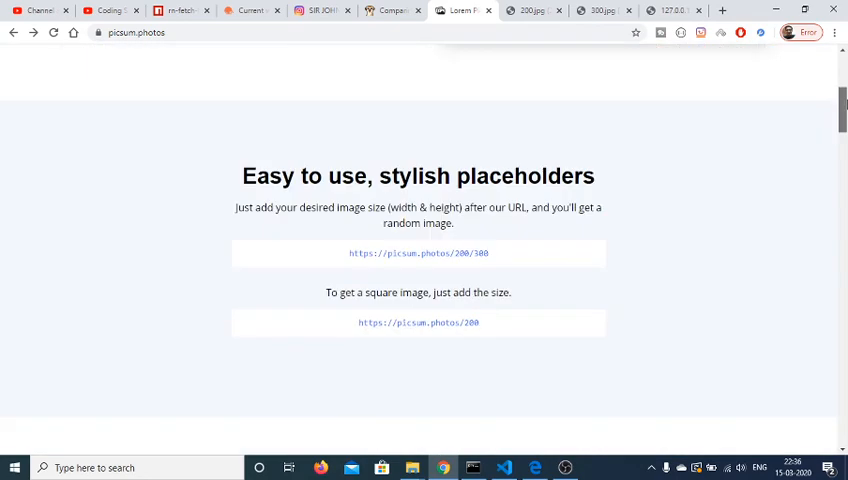
{"action": "scroll", "scroll_direction": "down", "scroll_amount": 3}
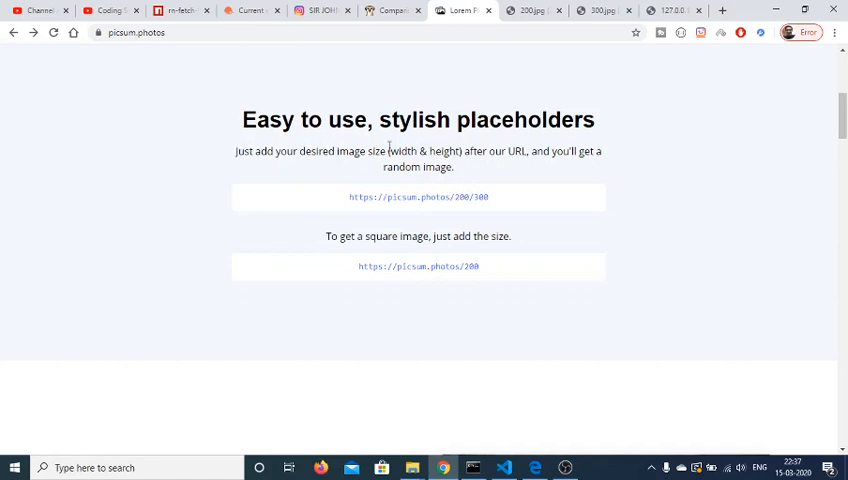
{"action": "mouse_move", "coordinate": [448, 152]}
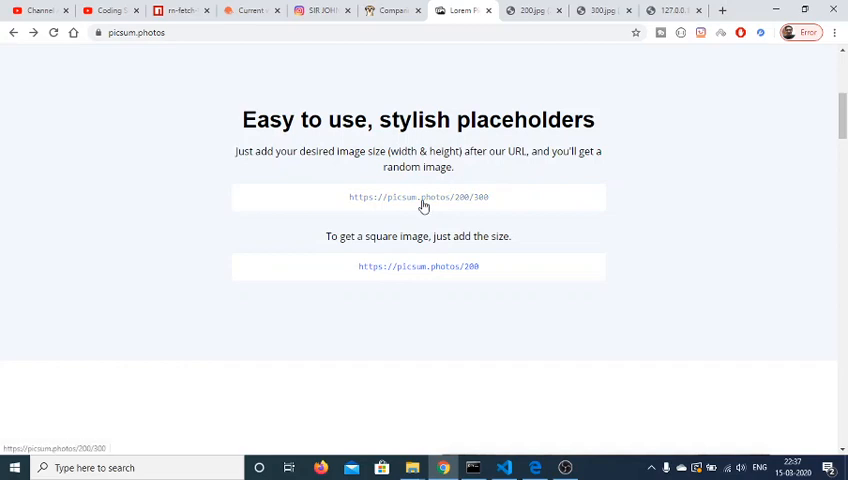
{"action": "mouse_move", "coordinate": [450, 202]}
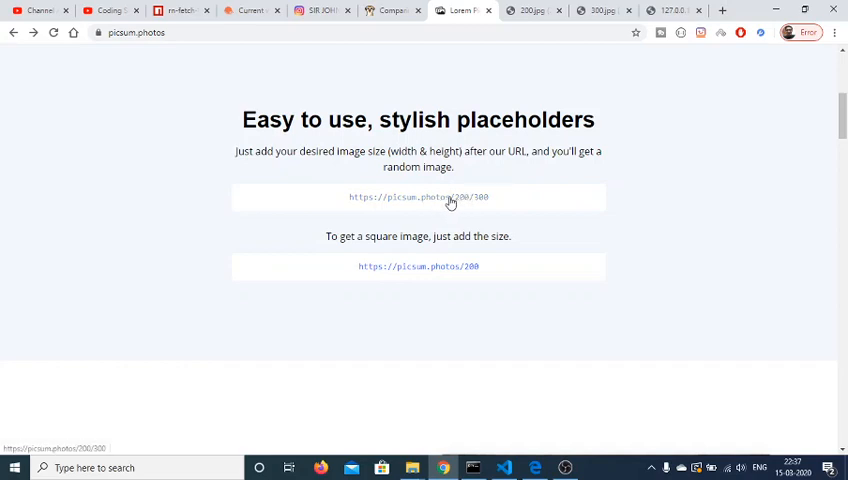
{"action": "right_click", "coordinate": [440, 196]}
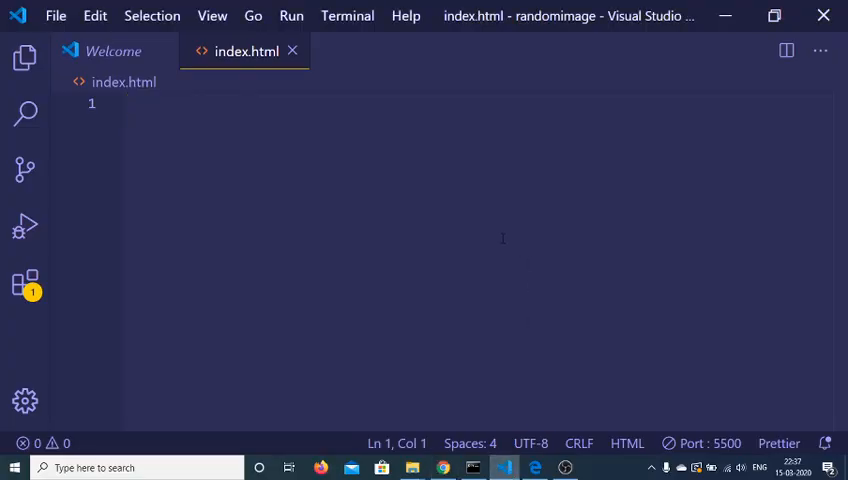
{"action": "type", "text": "!"}
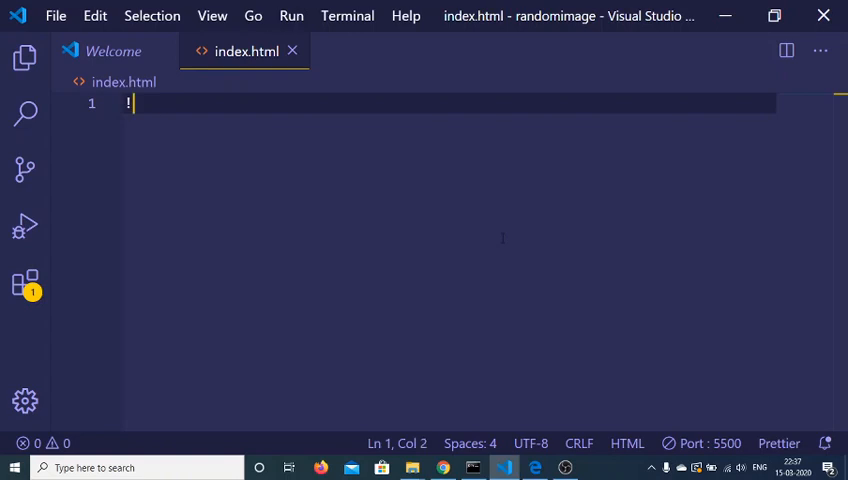
{"action": "key", "text": "Backspace"}
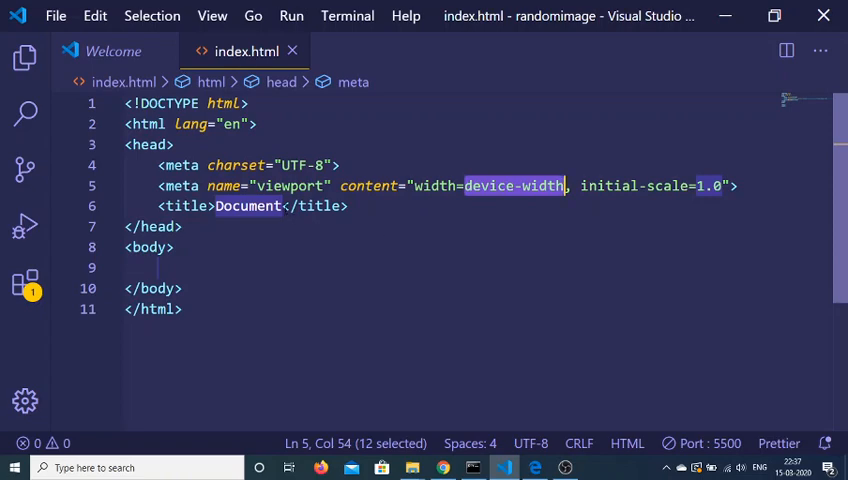
Replace the default page title with Random Image Generator.
{"action": "key", "text": "Delete"}
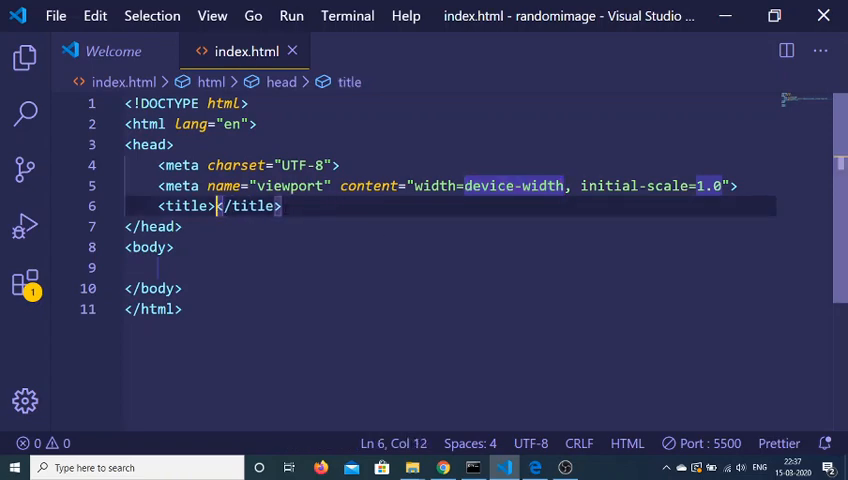
{"action": "type", "text": "Random"}
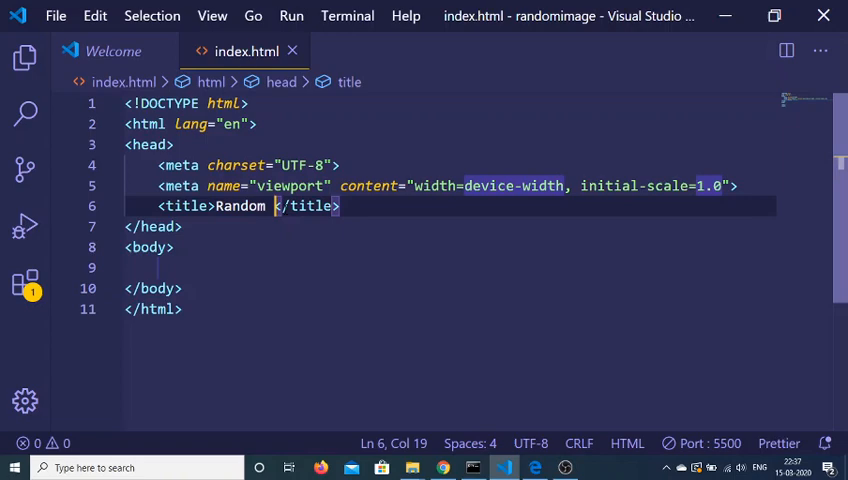
{"action": "type", "text": "Image Generator"}
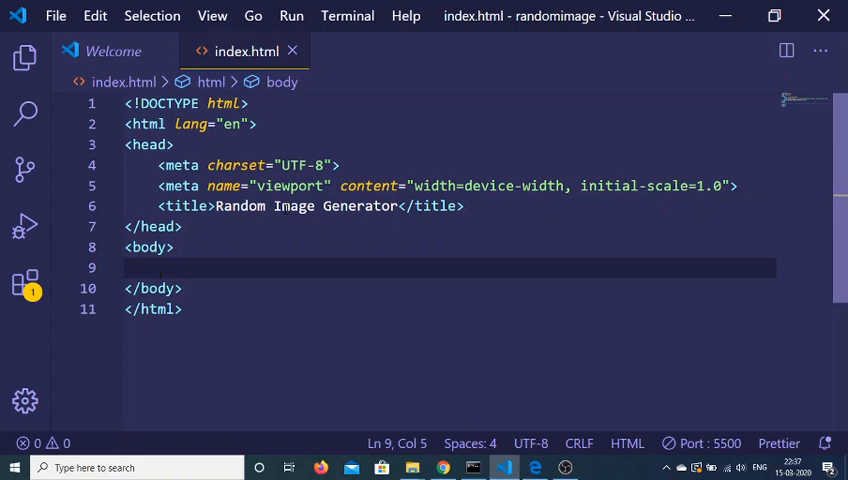
Add form#form to the body with a number input whose id is width.
{"action": "type", "text": "form"}
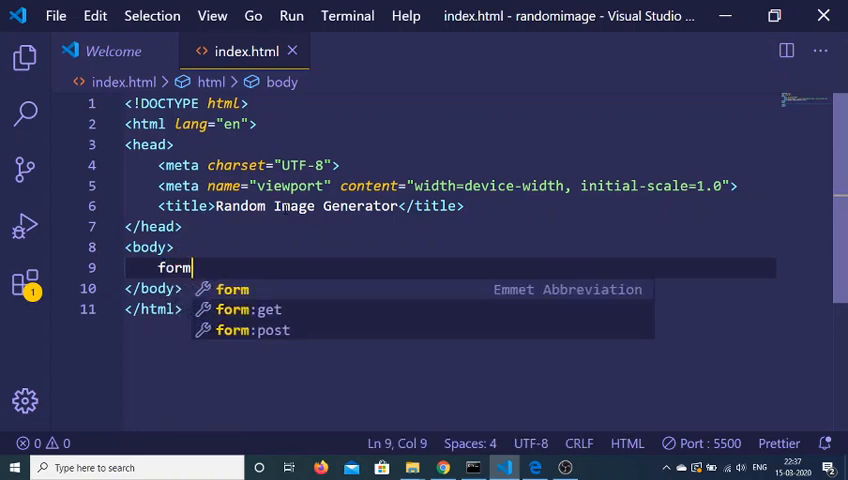
{"action": "key", "text": "Tab"}
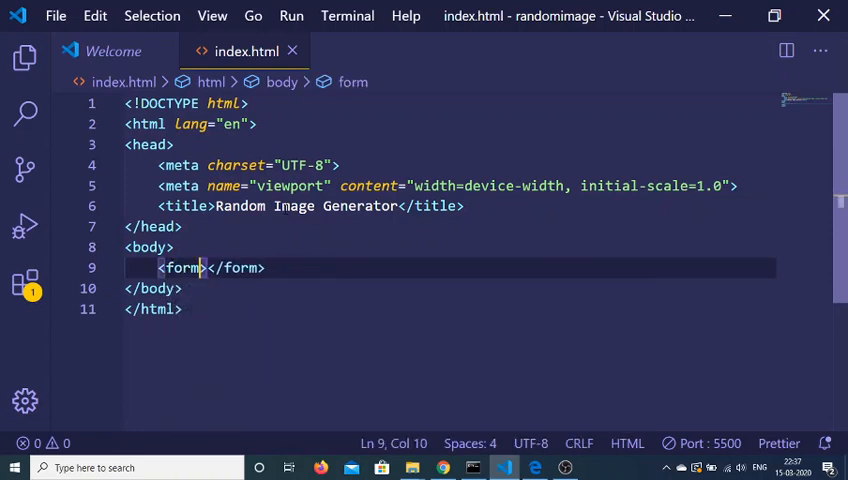
{"action": "type", "text": "id=\""}
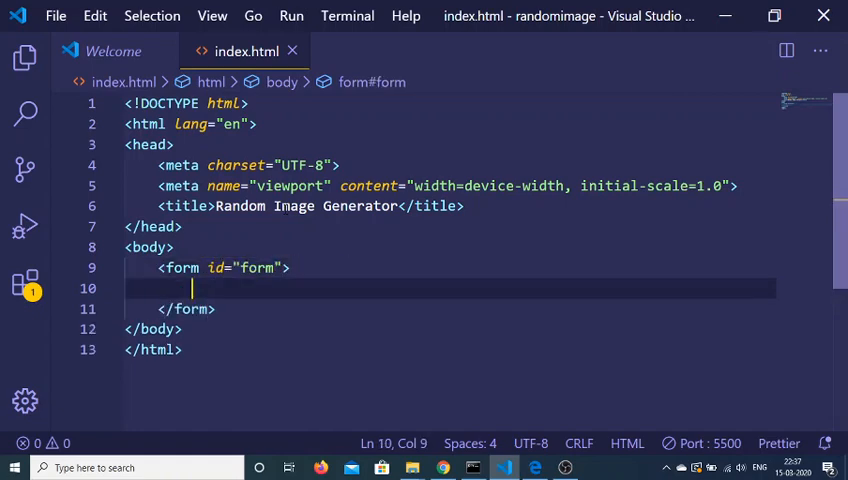
{"action": "type", "text": "input"}
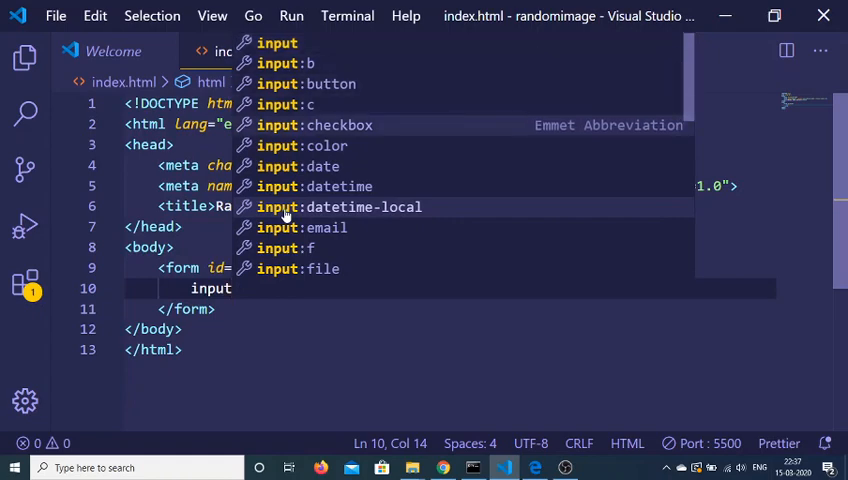
{"action": "key", "text": "Tab"}
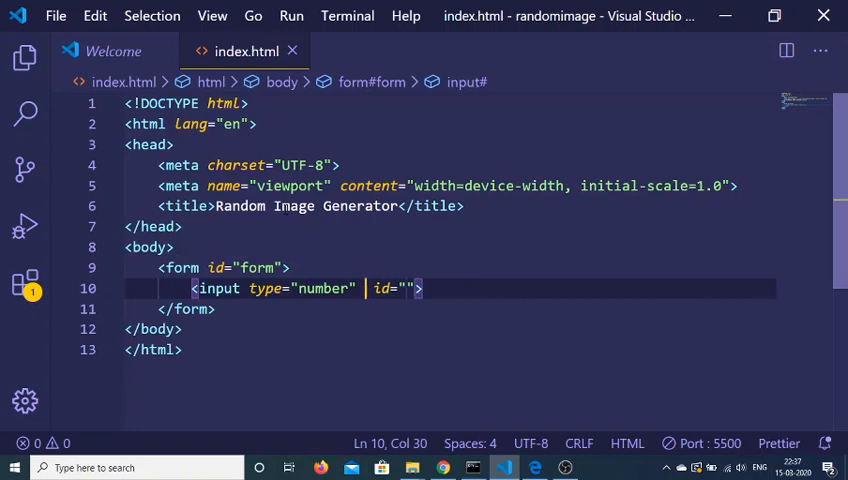
{"action": "type", "text": "width"}
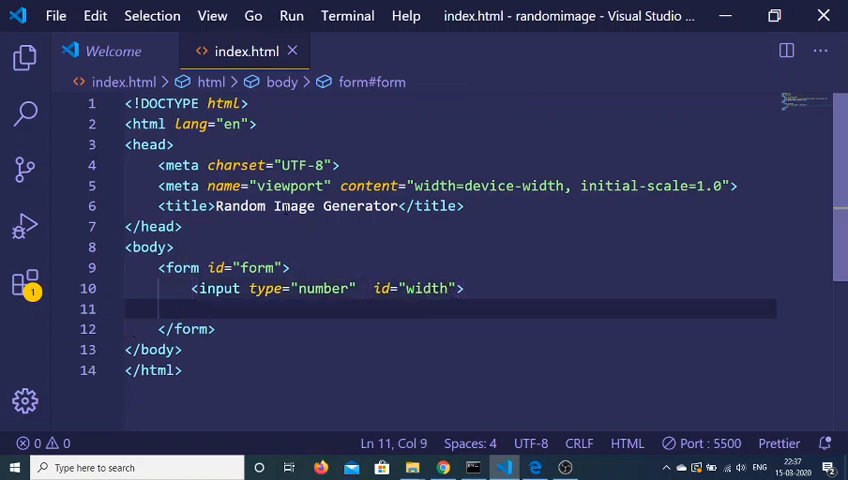
Add a height number input and a submit input with value Get Image, then start an img abbreviation.
{"action": "type", "text": "input type=\"number\"  id=\"\">"}
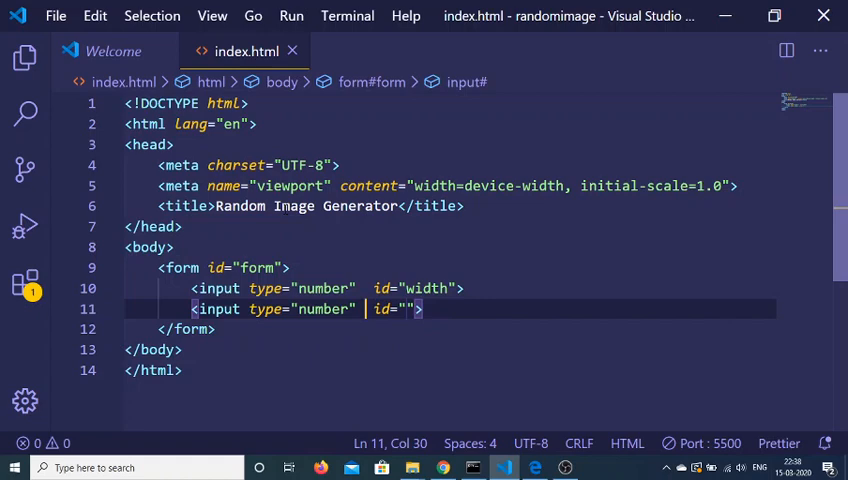
{"action": "type", "text": "height"}
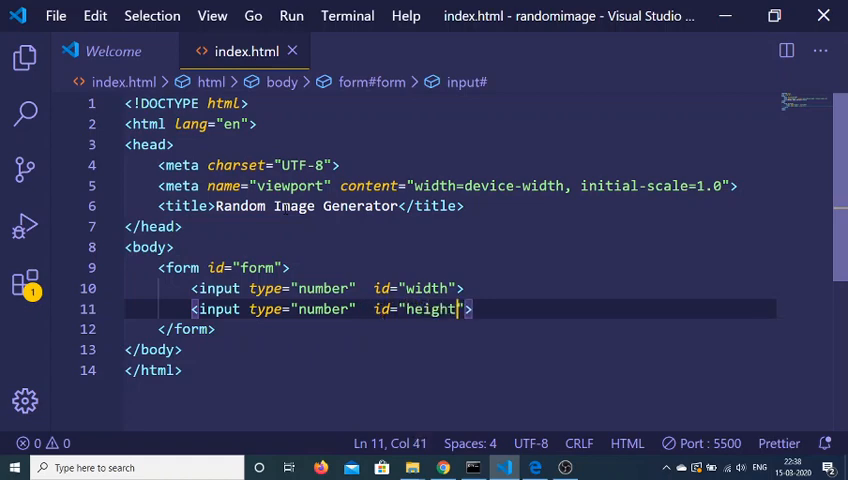
{"action": "type", "text": "input:submi"}
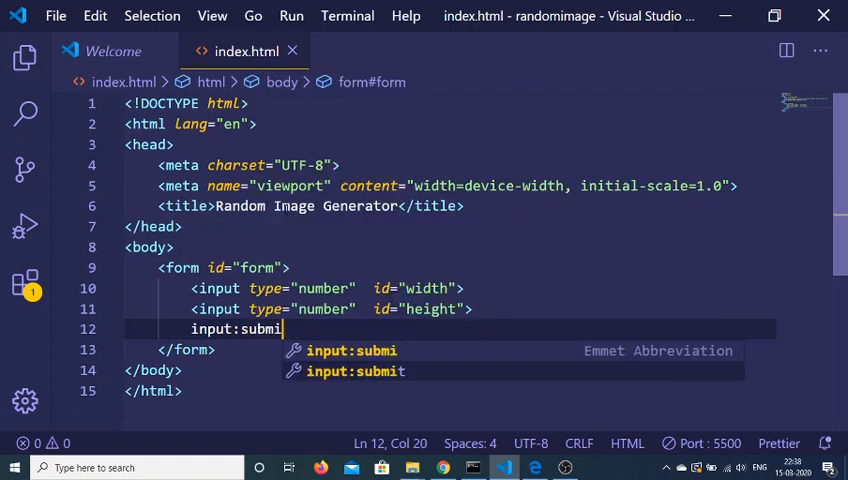
{"action": "key", "text": "Tab"}
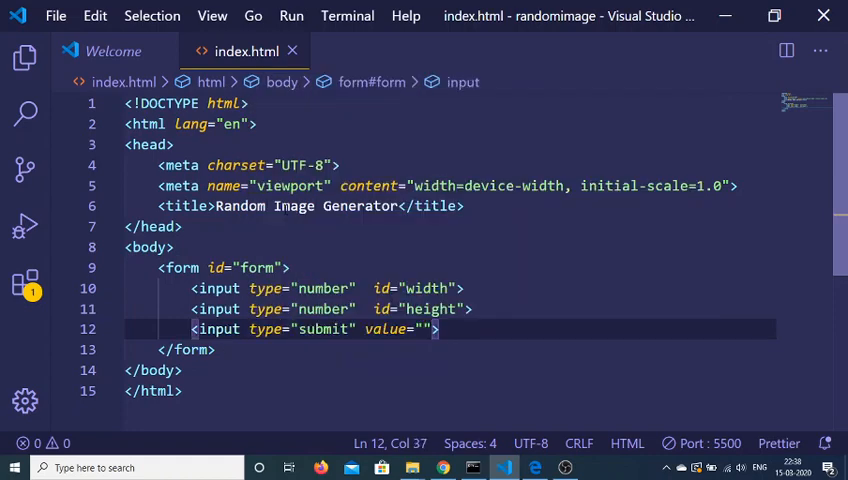
{"action": "type", "text": "Get Imas"}
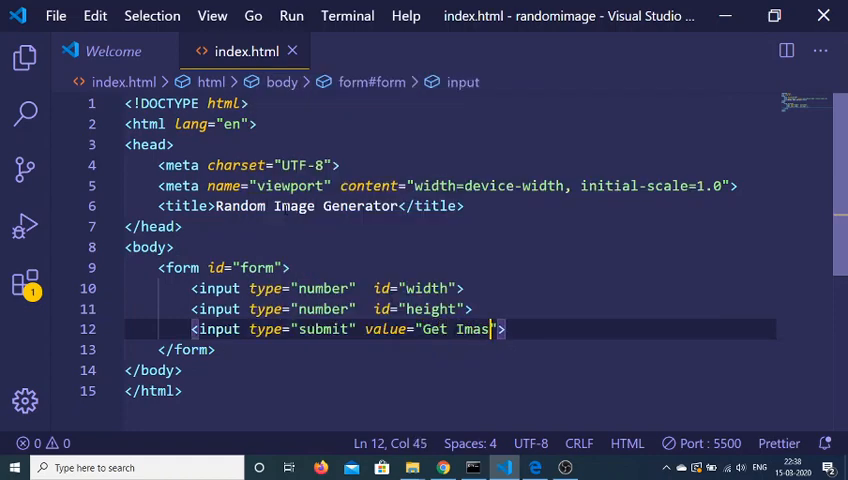
{"action": "type", "text": "ge"}
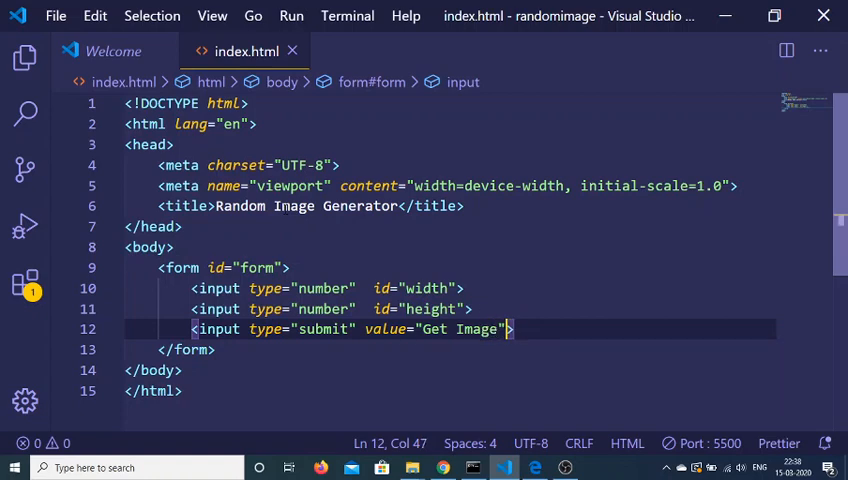
{"action": "type", "text": "img#"}
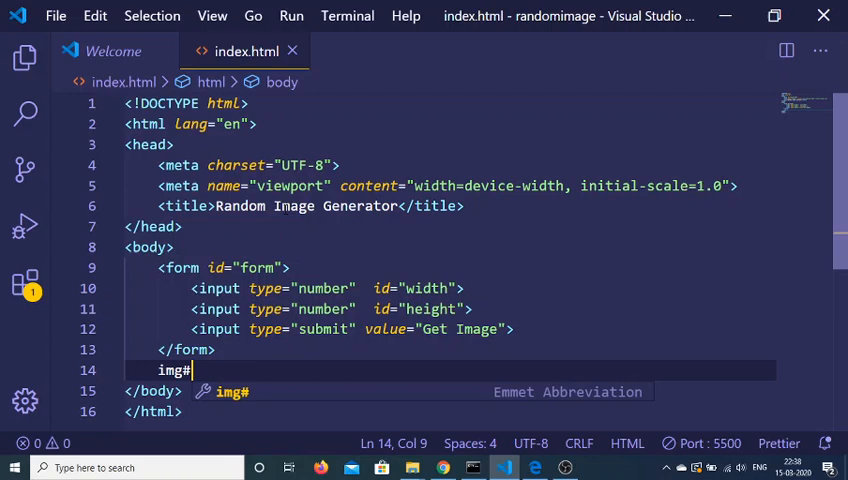
Insert an img element with id img below the form and begin a script block after the body.
{"action": "key", "text": "Tab"}
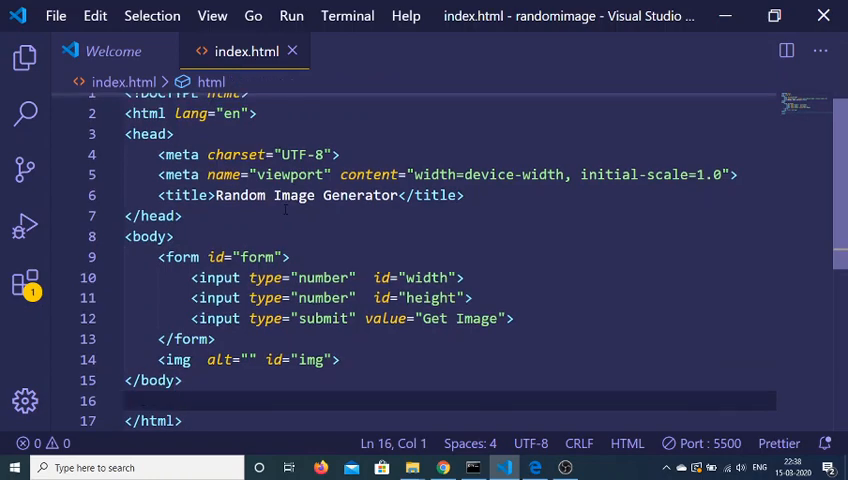
{"action": "type", "text": "<script>"}
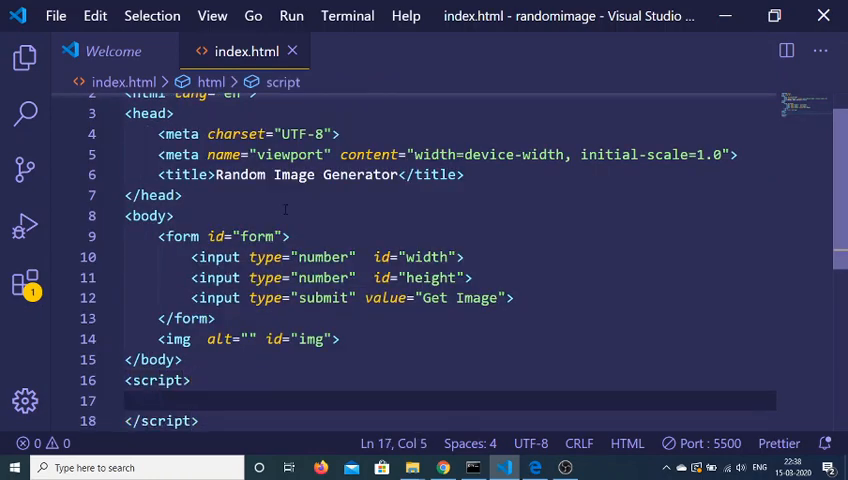
Get the form by id 'form' and add a submit listener that prevents the default reload.
{"action": "type", "text": "var form ="}
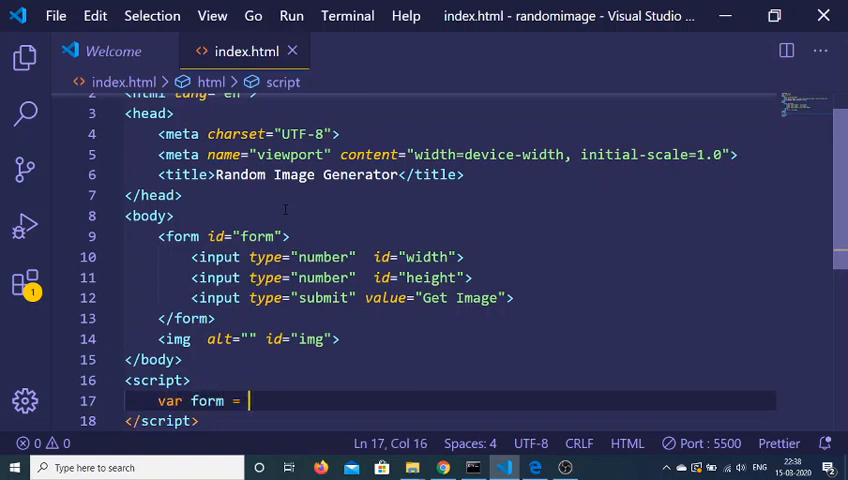
{"action": "type", "text": "document.gewt"}
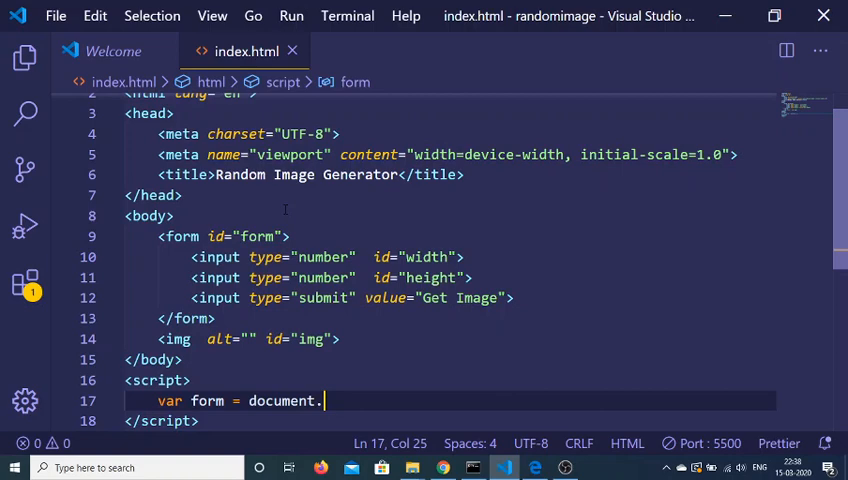
{"action": "type", "text": "getElementById()"}
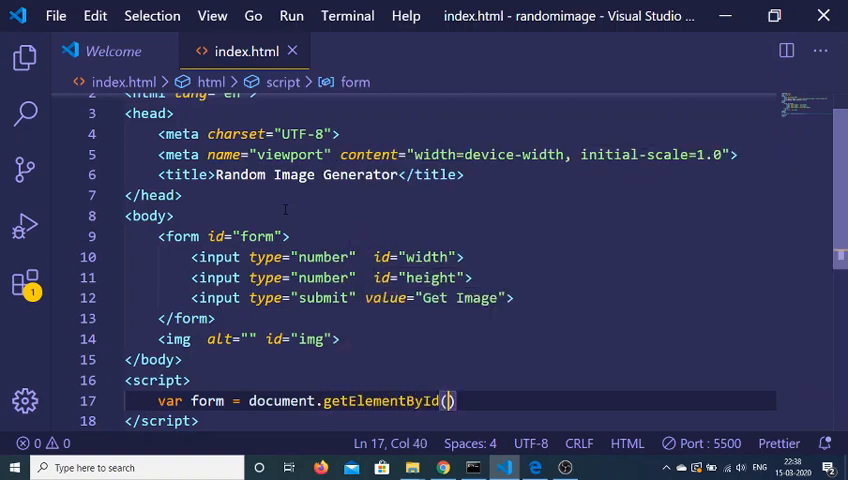
{"action": "type", "text": "'form'"}
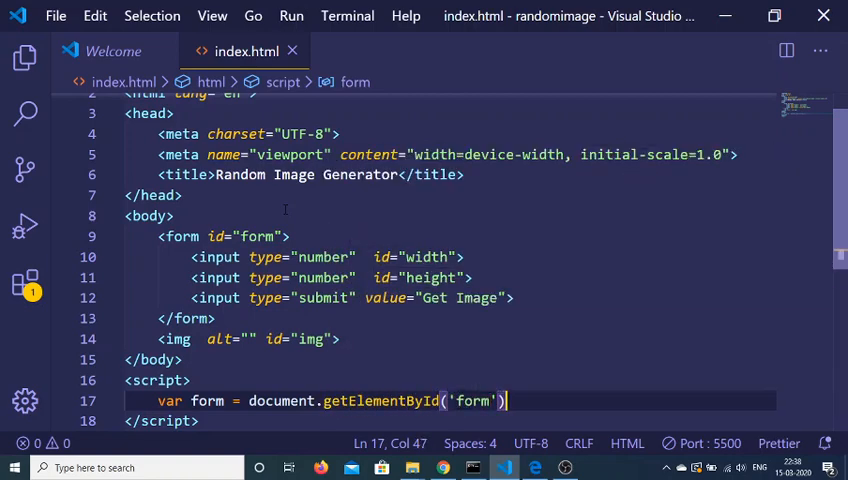
{"action": "type", "text": "form.addEventListener('"}
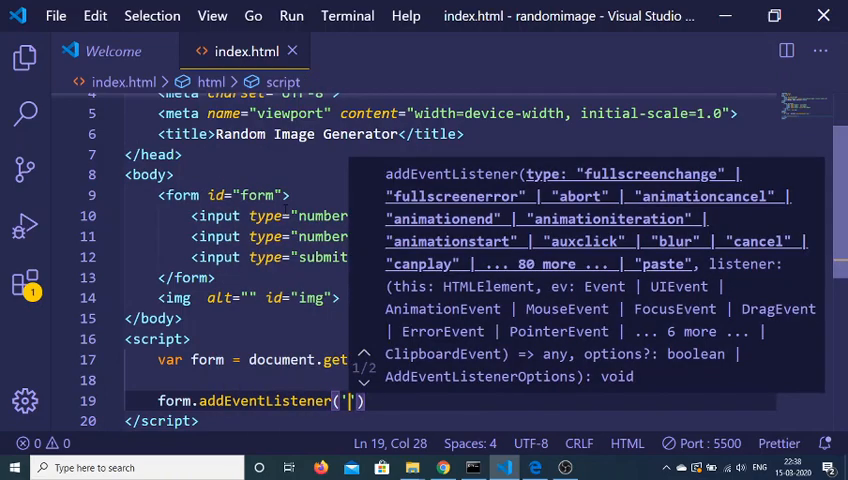
{"action": "type", "text": "submit"}
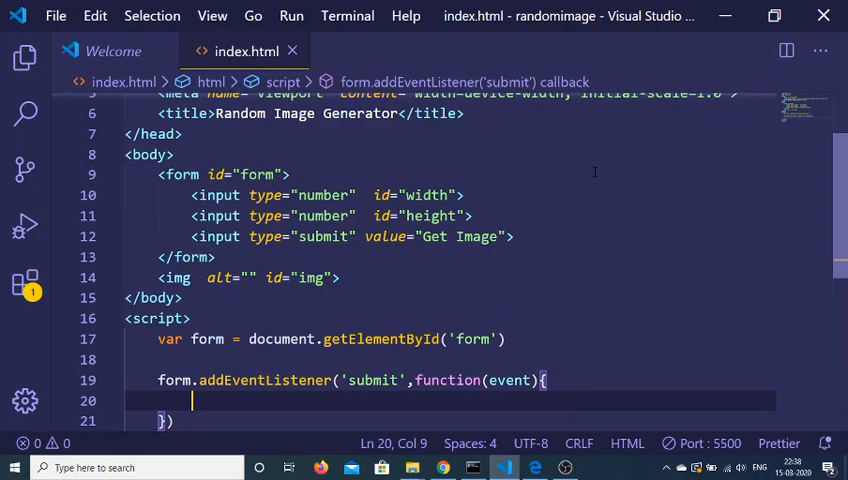
{"action": "type", "text": "event.preventDefault("}
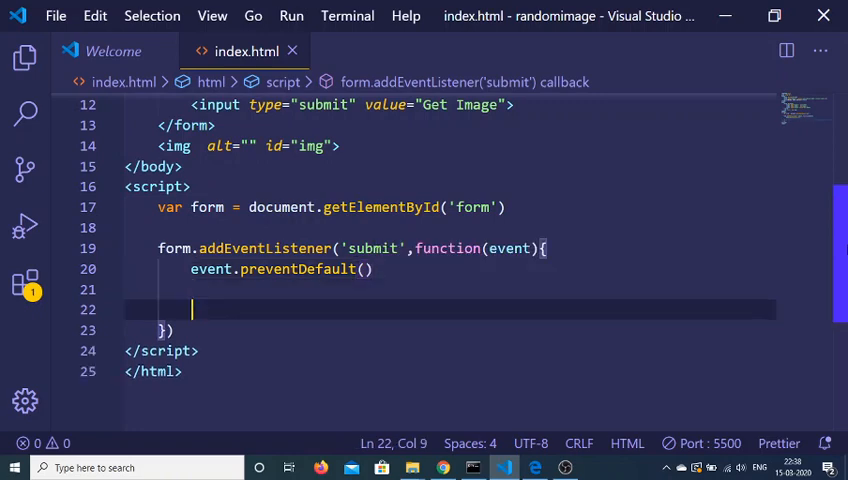
Read the width and height input values with getElementById('width') and ('height').value.
{"action": "type", "text": "var"}
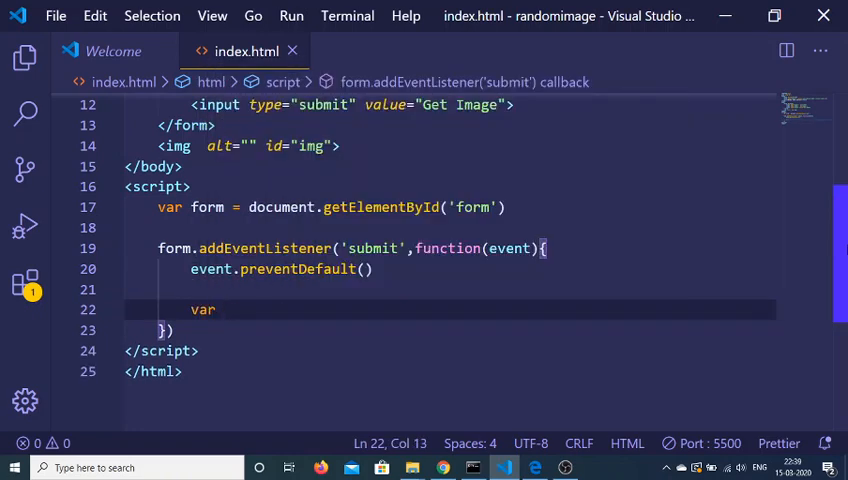
{"action": "type", "text": "width ="}
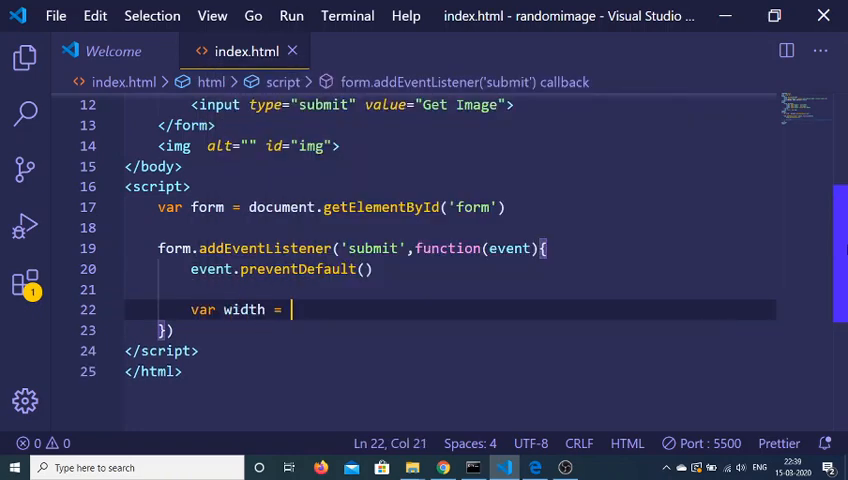
{"action": "type", "text": "document.getElementById"}
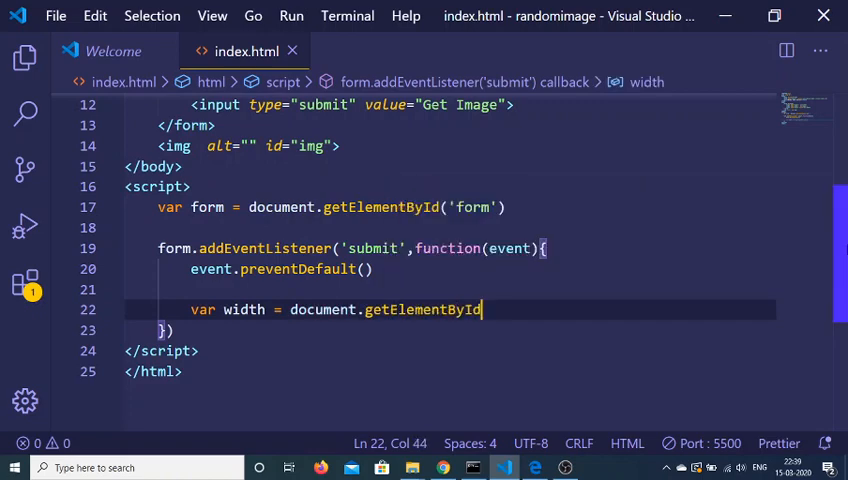
{"action": "type", "text": "'width')"}
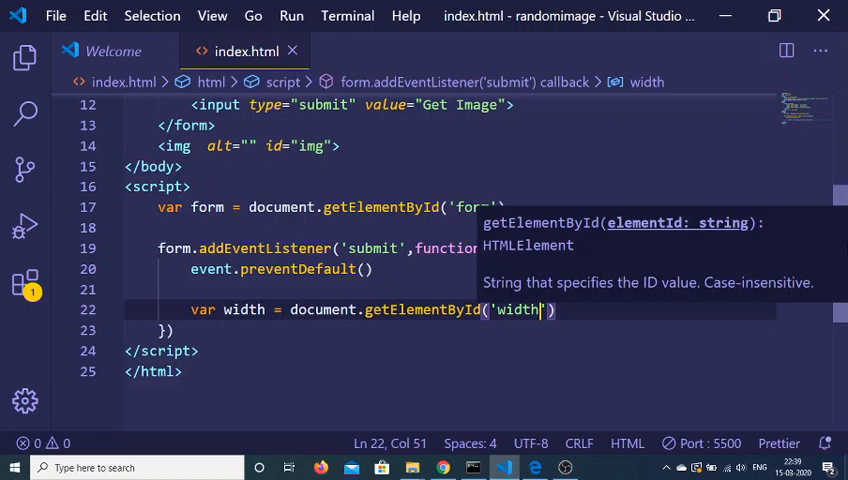
{"action": "type", "text": ".value"}
{"action": "type", "text": "var height"}
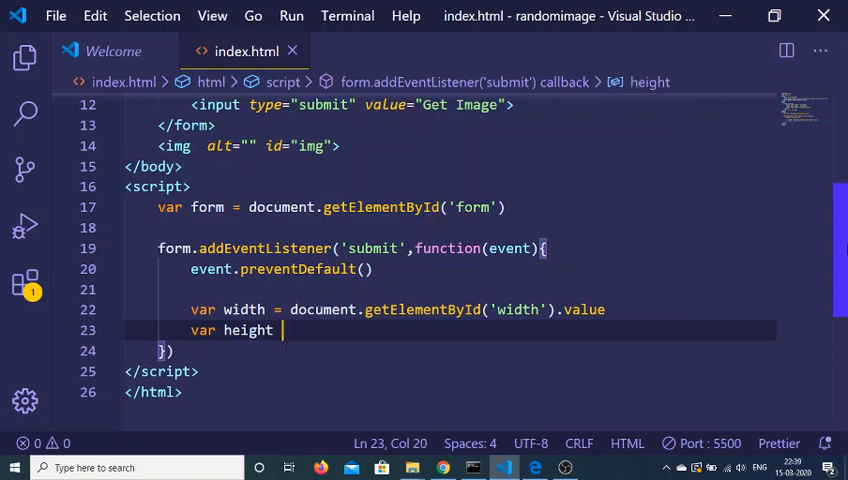
{"action": "type", "text": "= document.getElementById('height')."}
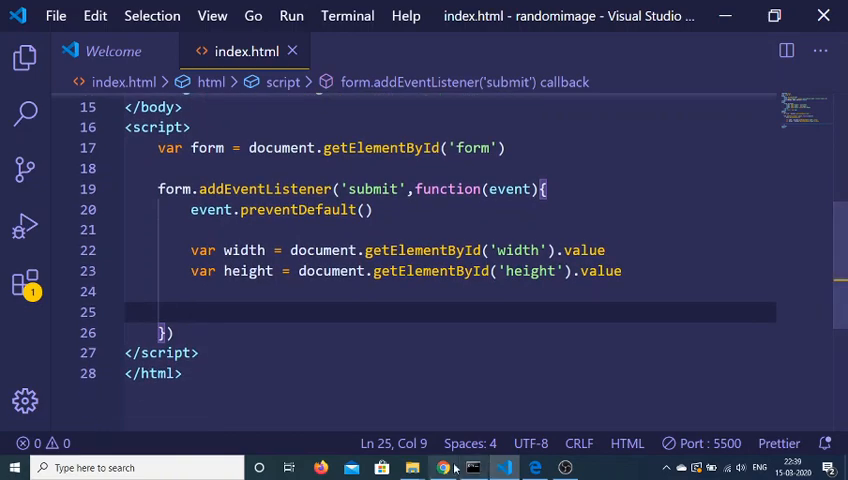
Declare var url as an empty template string.
{"action": "type", "text": "var image ="}
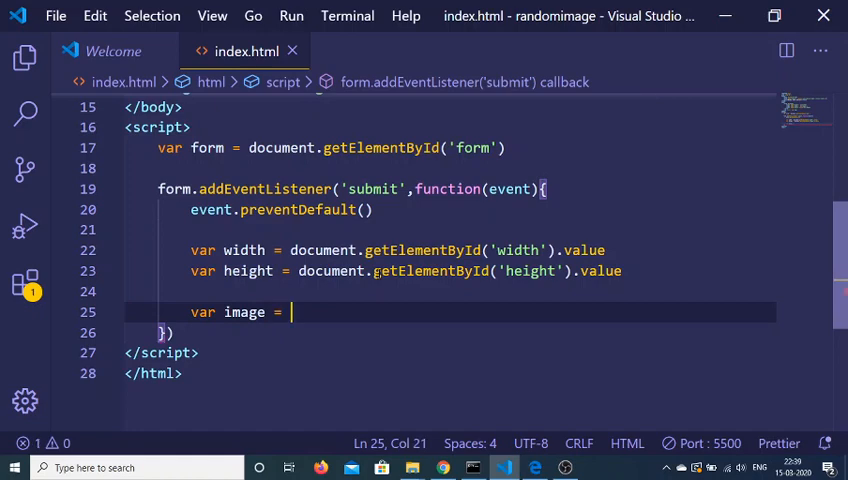
{"action": "key", "text": "Backspace"}
{"action": "type", "text": "var url"}
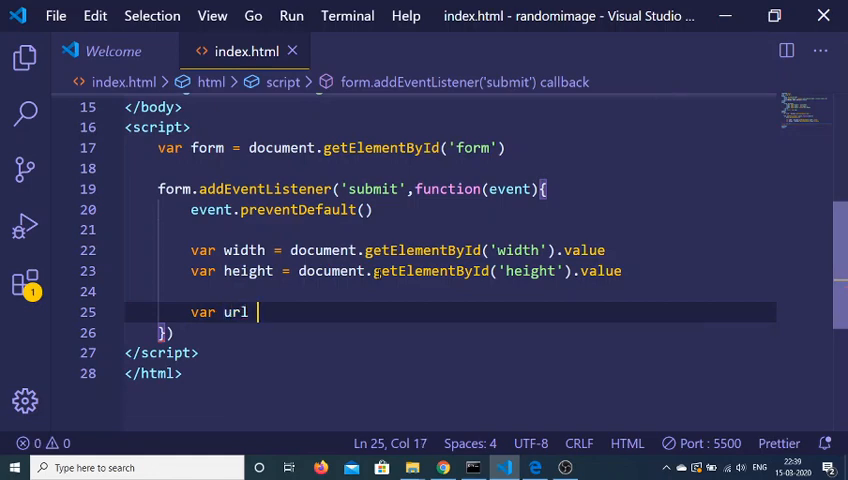
{"action": "type", "text": "="}
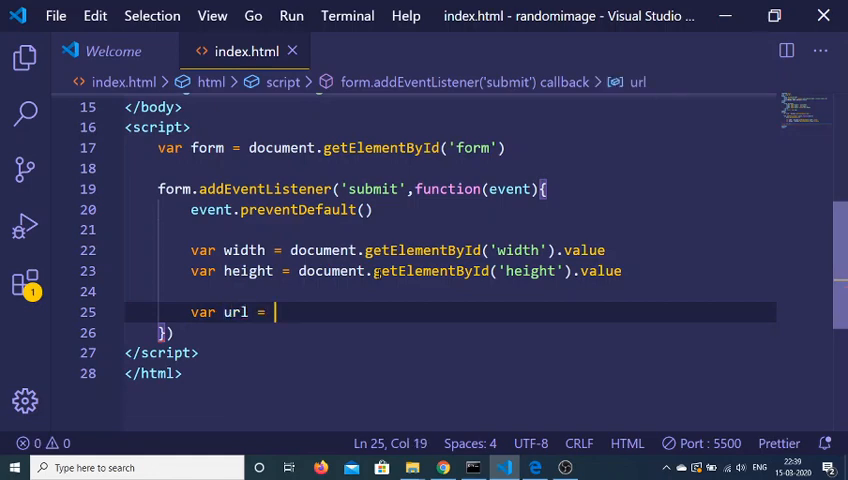
{"action": "type", "text": "``"}
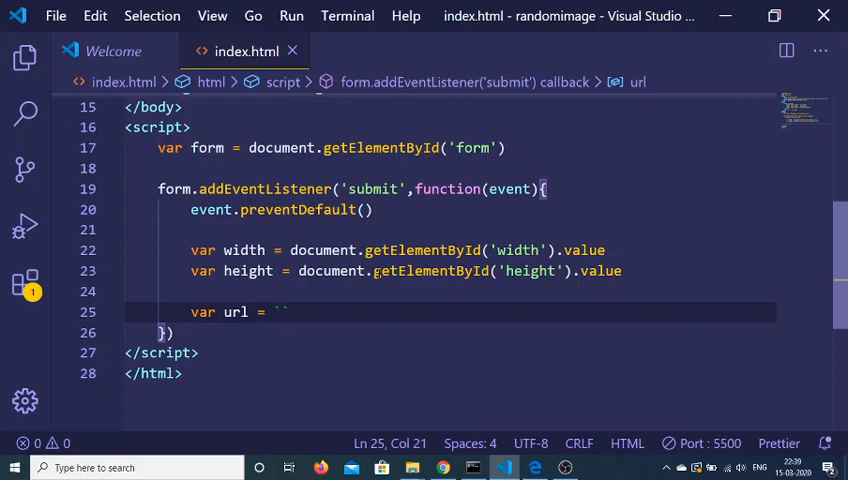
{"action": "left_click", "coordinate": [444, 468]}
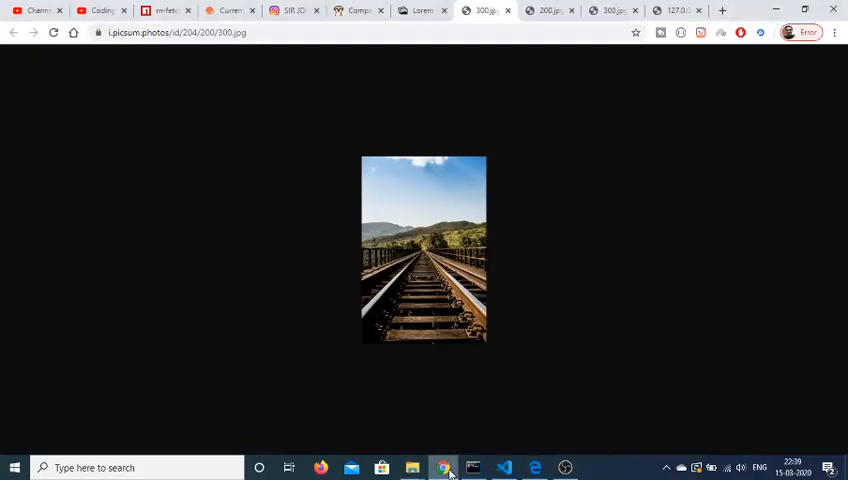
{"action": "left_click", "coordinate": [420, 10]}
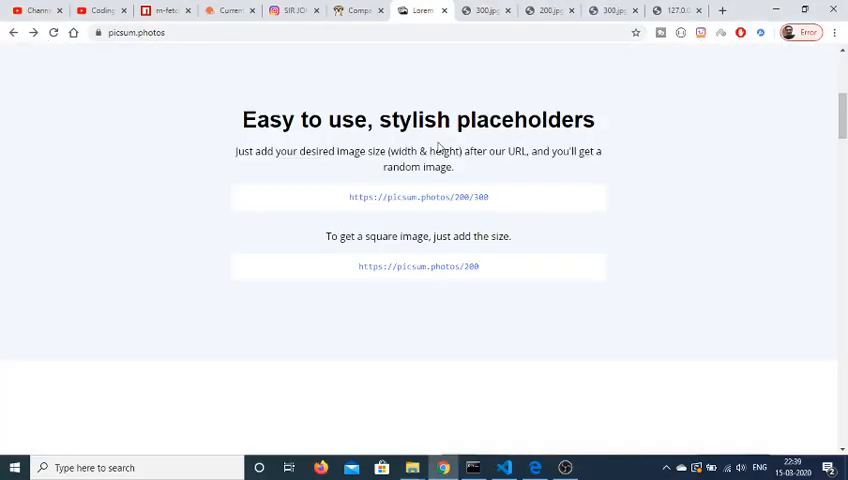
{"action": "right_click", "coordinate": [418, 196]}
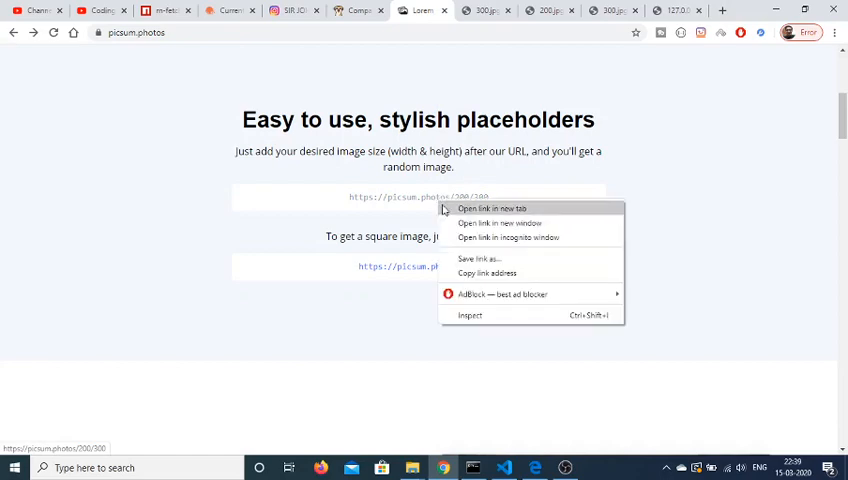
{"action": "left_click", "coordinate": [504, 468]}
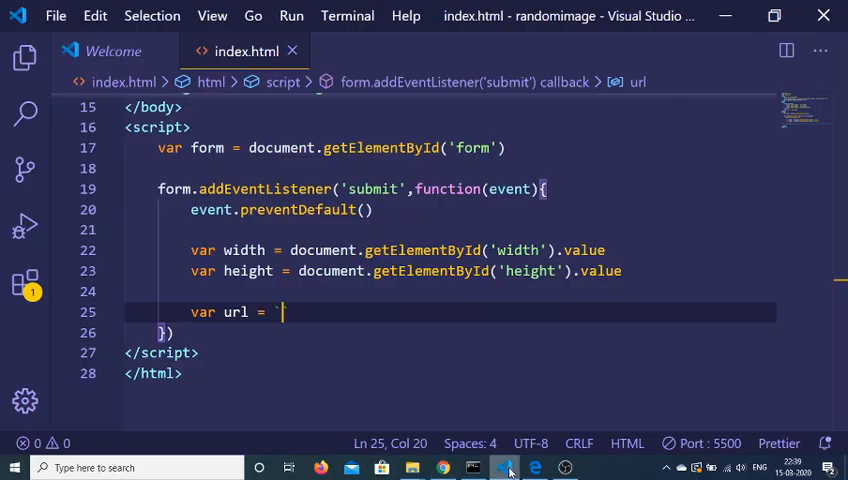
Paste the Picsum URL into the template and interpolate ${width}/${height} in place of 200/300.
{"action": "type", "text": "https://picsum.photos/200/300"}
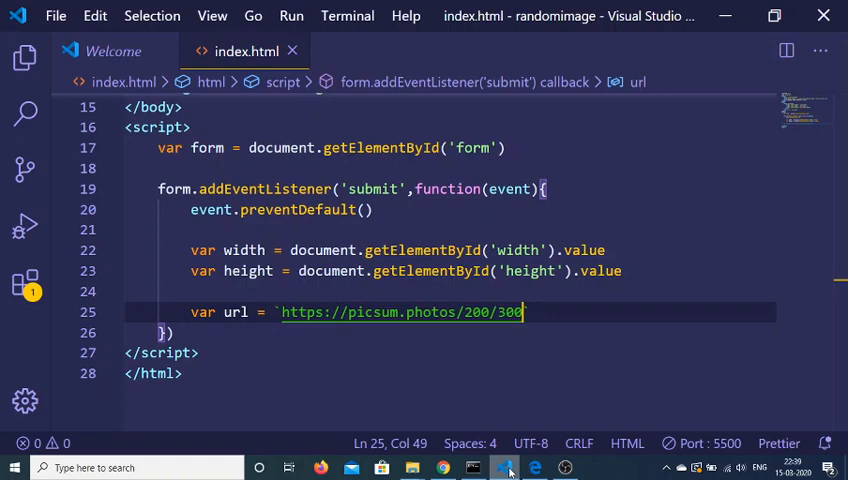
{"action": "key", "text": "BackSpace"}
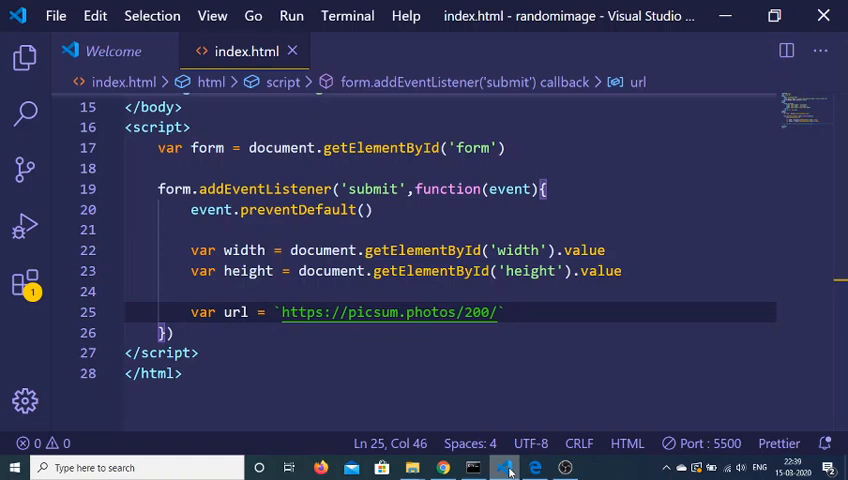
{"action": "type", "text": "${height"}
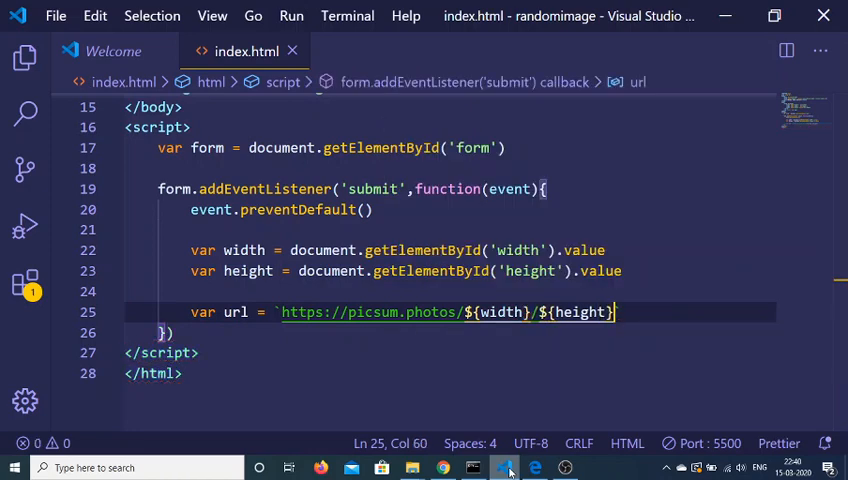
{"action": "type", "text": "$"}
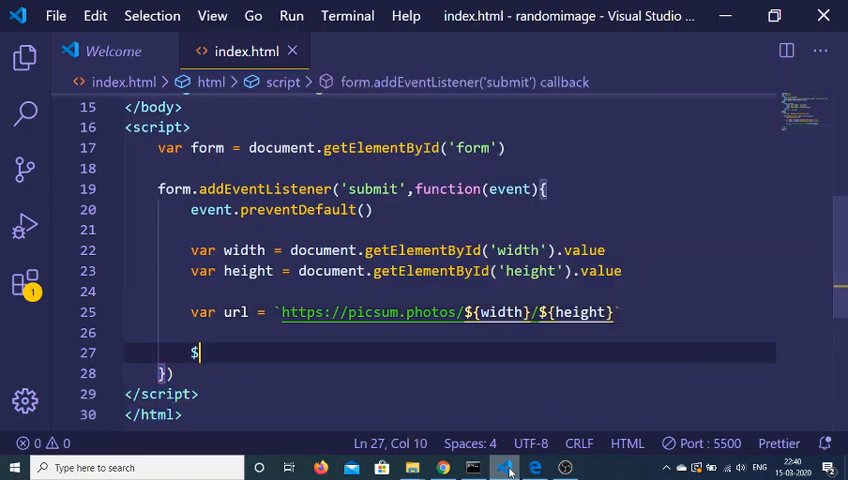
{"action": "key", "text": "Backspace"}
{"action": "type", "text": "var image ="}
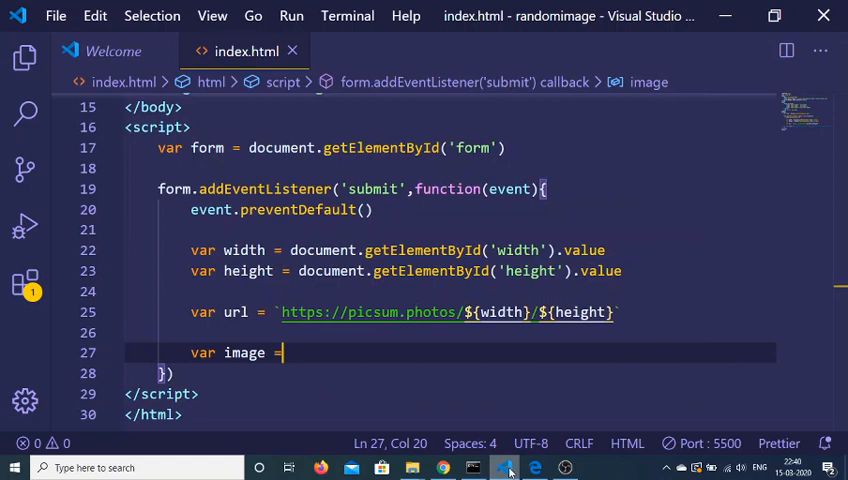
Get the img element by id and set image.src = url.
{"action": "type", "text": "document.gete"}
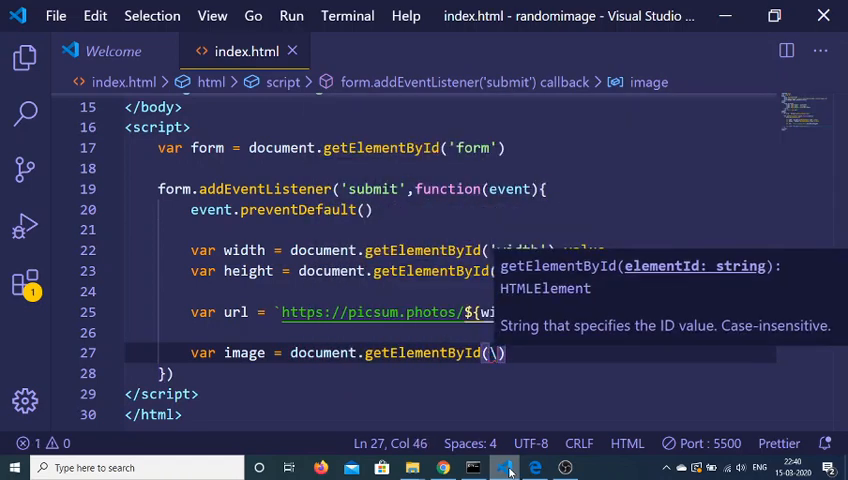
{"action": "type", "text": "img"}
{"action": "type", "text": "image.src"}
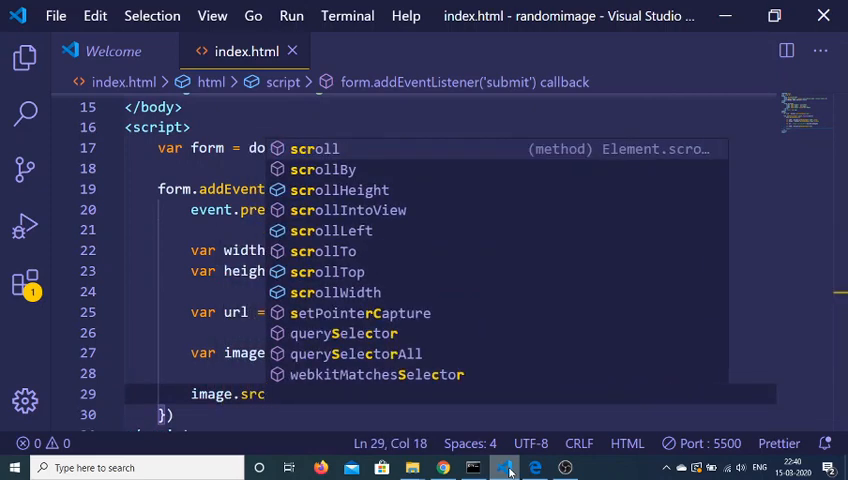
{"action": "type", "text": "url"}
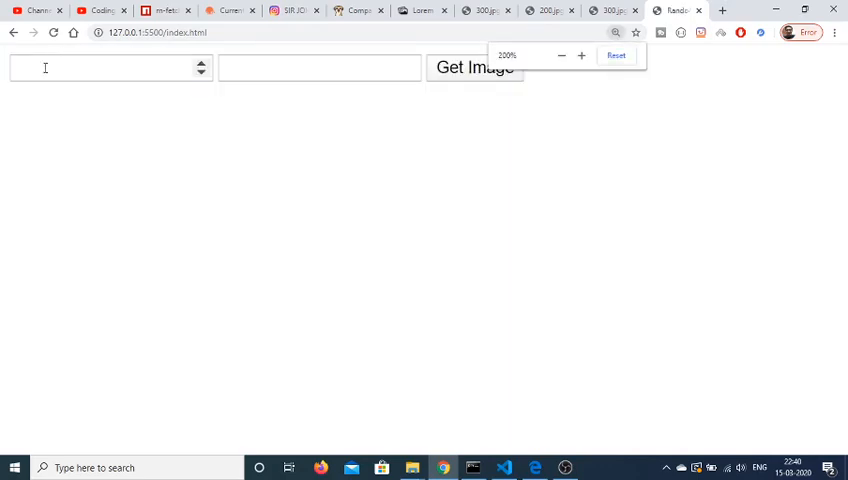
Fetch random images at 200×300 and then 200×400 with Get Image.
{"action": "type", "text": "200"}
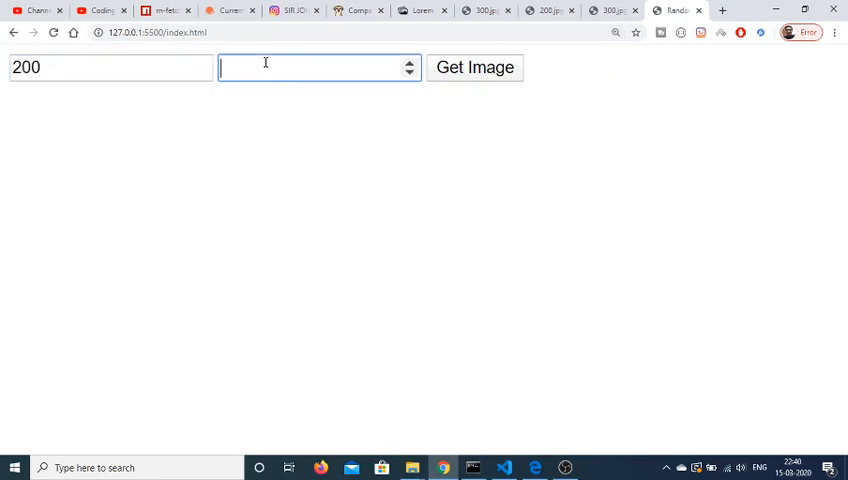
{"action": "type", "text": "300"}
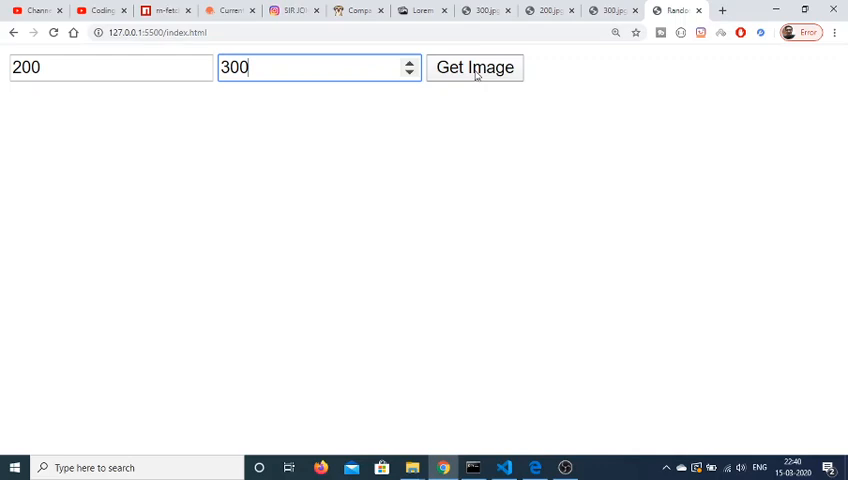
{"action": "left_click", "coordinate": [476, 68]}
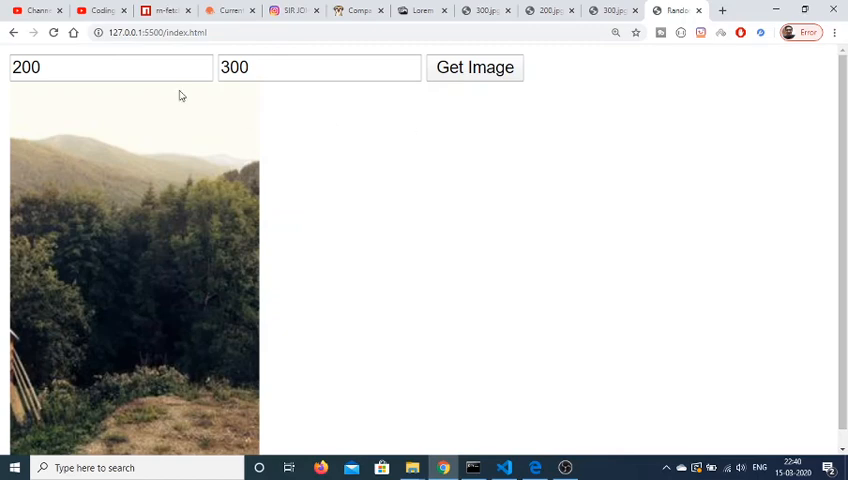
{"action": "mouse_move", "coordinate": [172, 246]}
{"action": "type", "text": "400"}
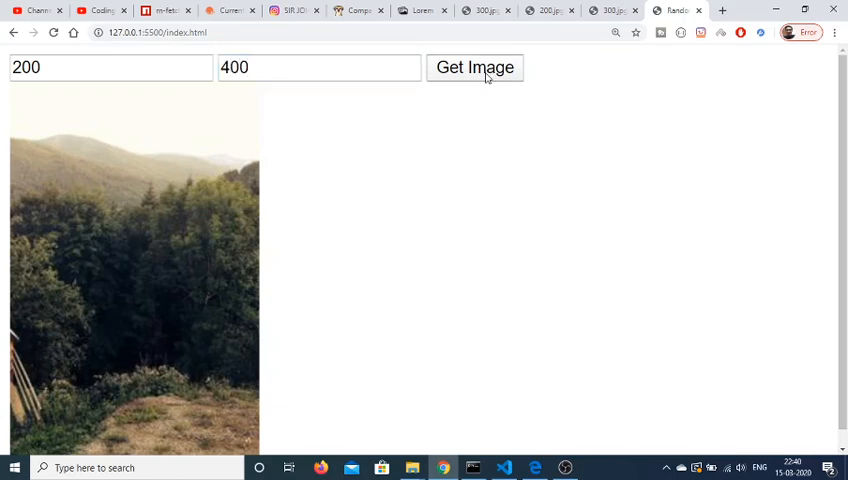
{"action": "left_click", "coordinate": [476, 68]}
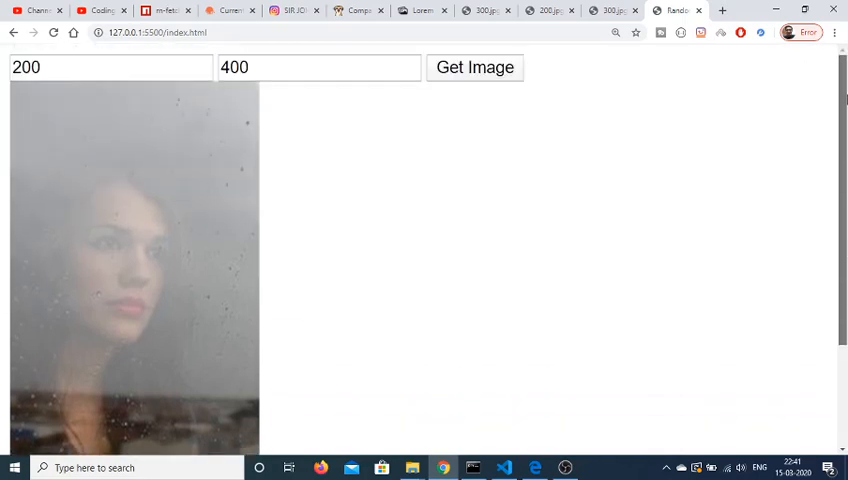
Change the width to 800 for an 800×400 image, then enter 1200 as the next width.
{"action": "left_click", "coordinate": [110, 68]}
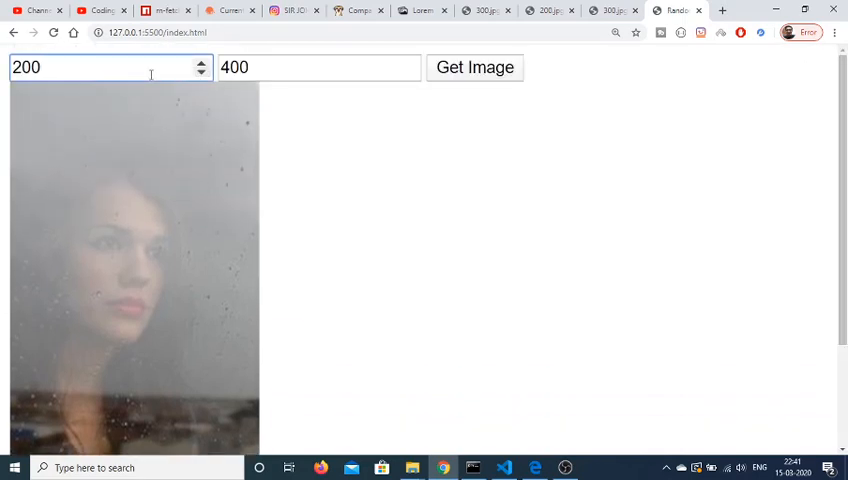
{"action": "type", "text": "800"}
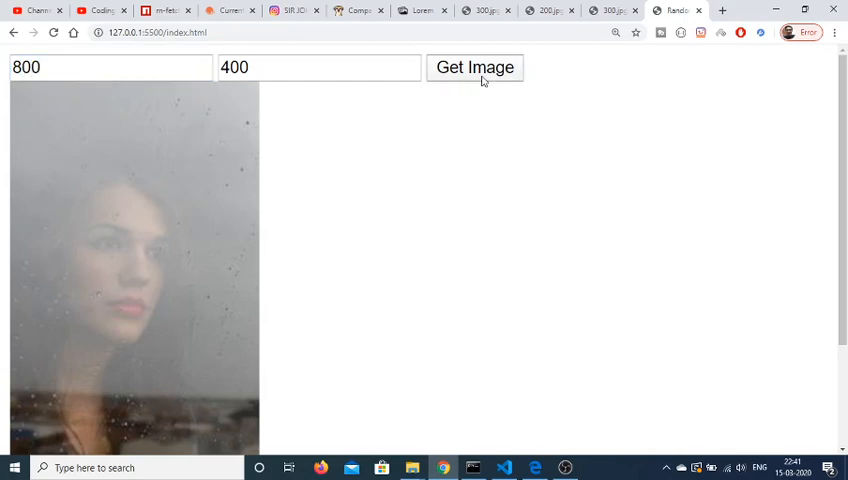
{"action": "left_click", "coordinate": [476, 68]}
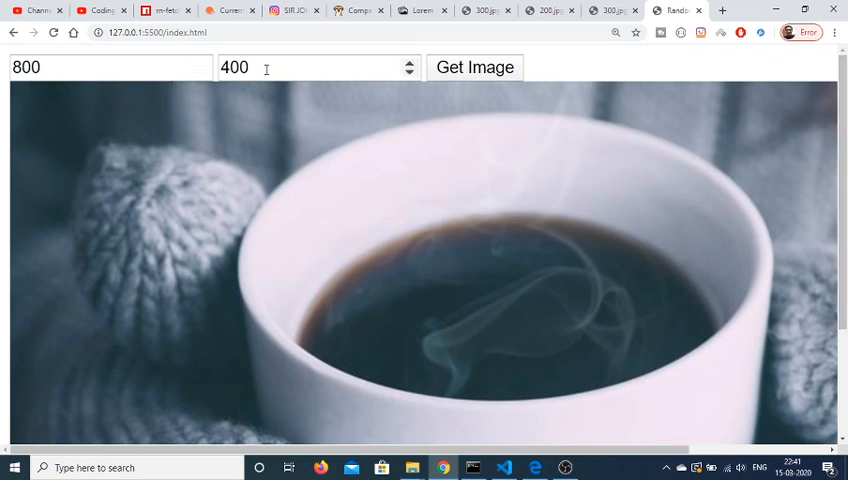
{"action": "left_click", "coordinate": [110, 68]}
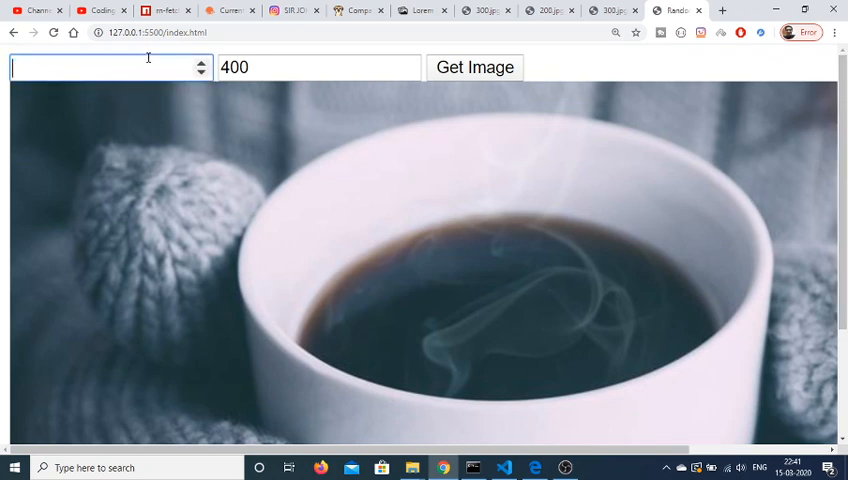
{"action": "type", "text": "1200"}
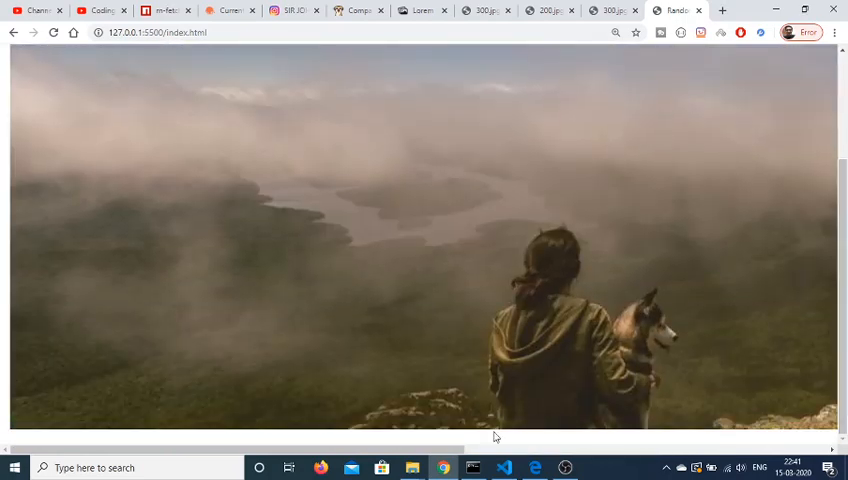
{"action": "scroll", "scroll_direction": "right", "scroll_amount": 3}
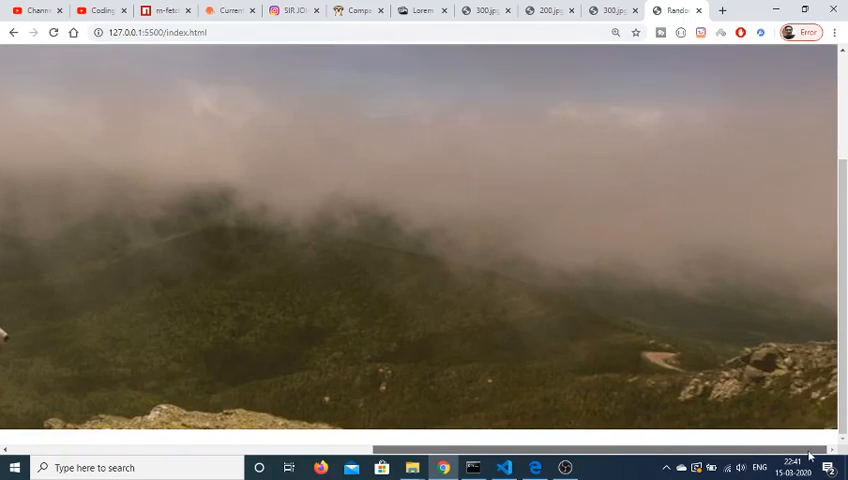
{"action": "right_click", "coordinate": [204, 168]}
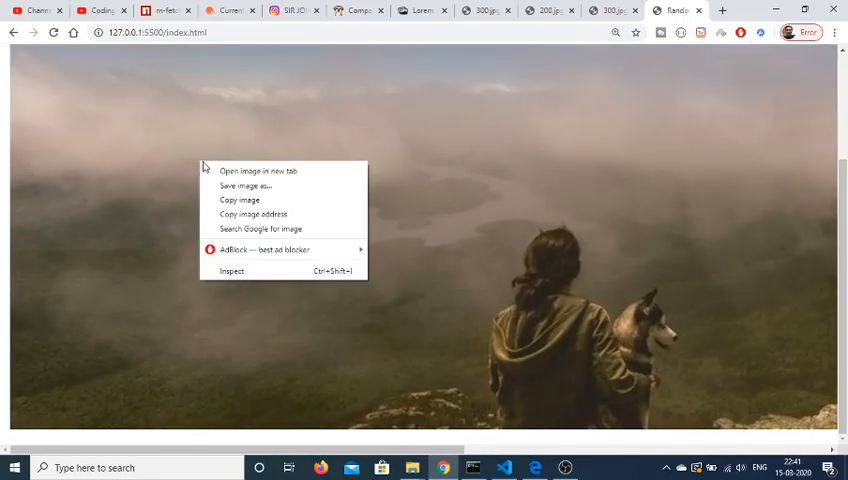
{"action": "left_click", "coordinate": [376, 196]}
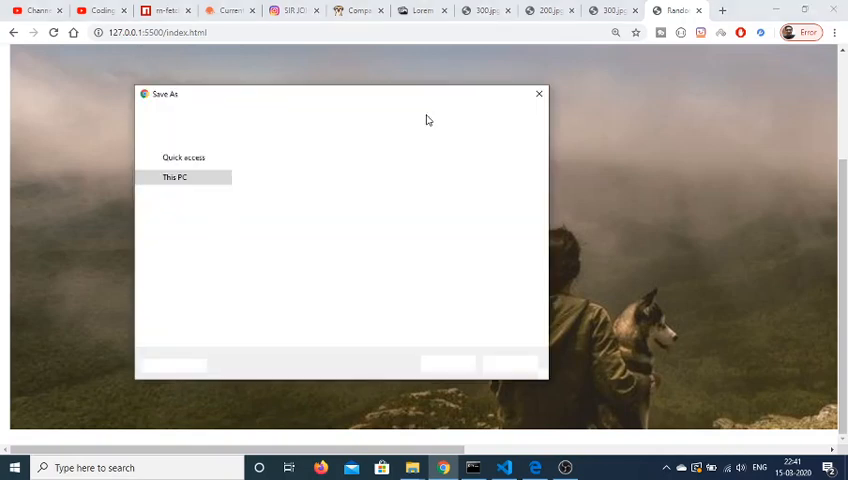
{"action": "left_click", "coordinate": [540, 92]}
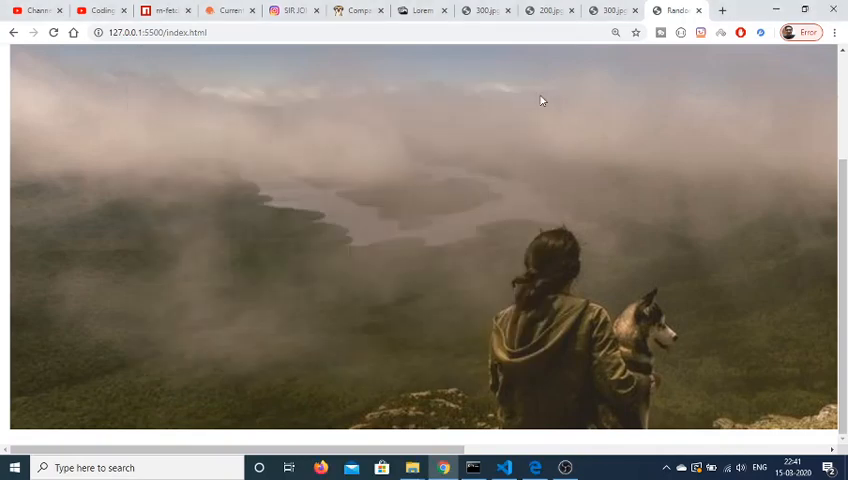
{"action": "left_click", "coordinate": [476, 68]}
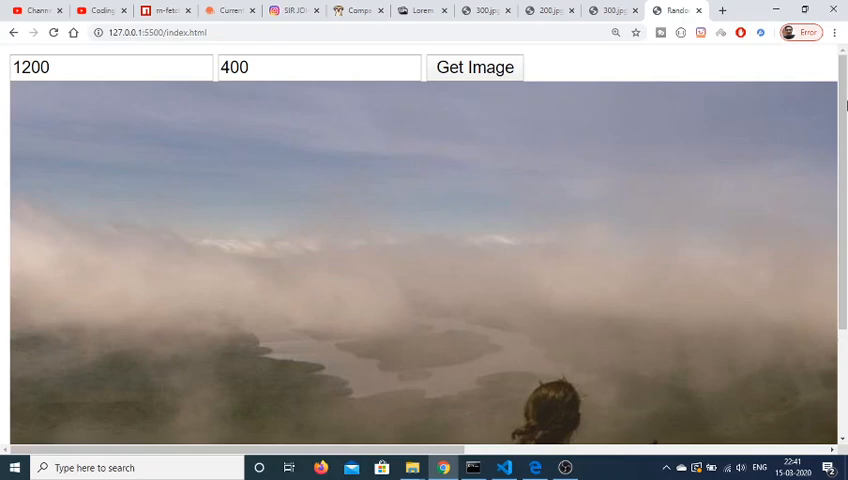